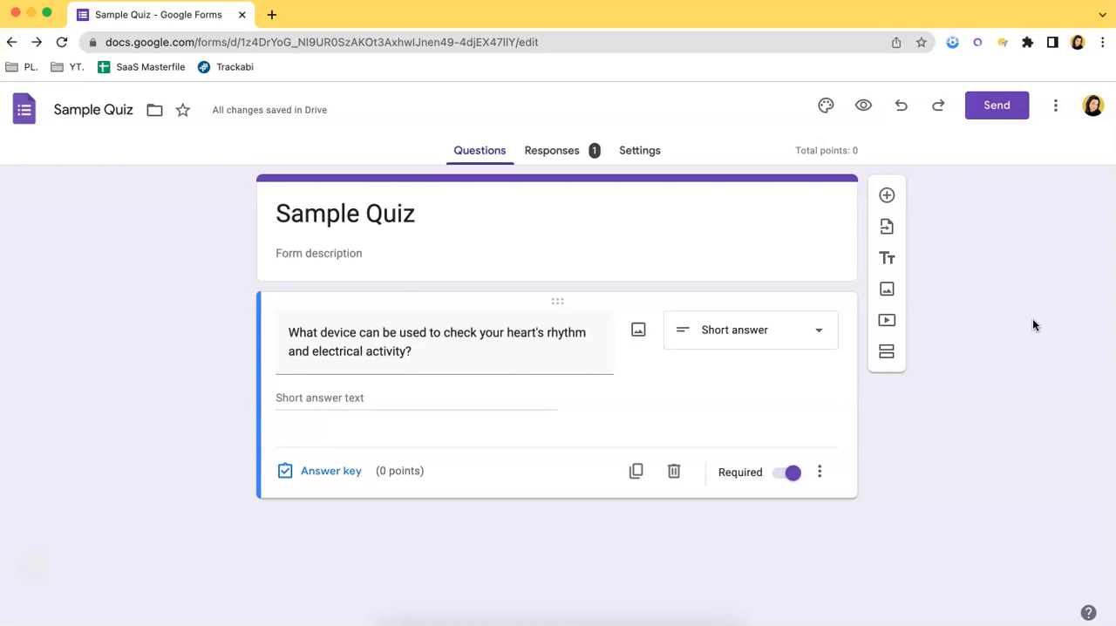
mouse_move(691, 115)
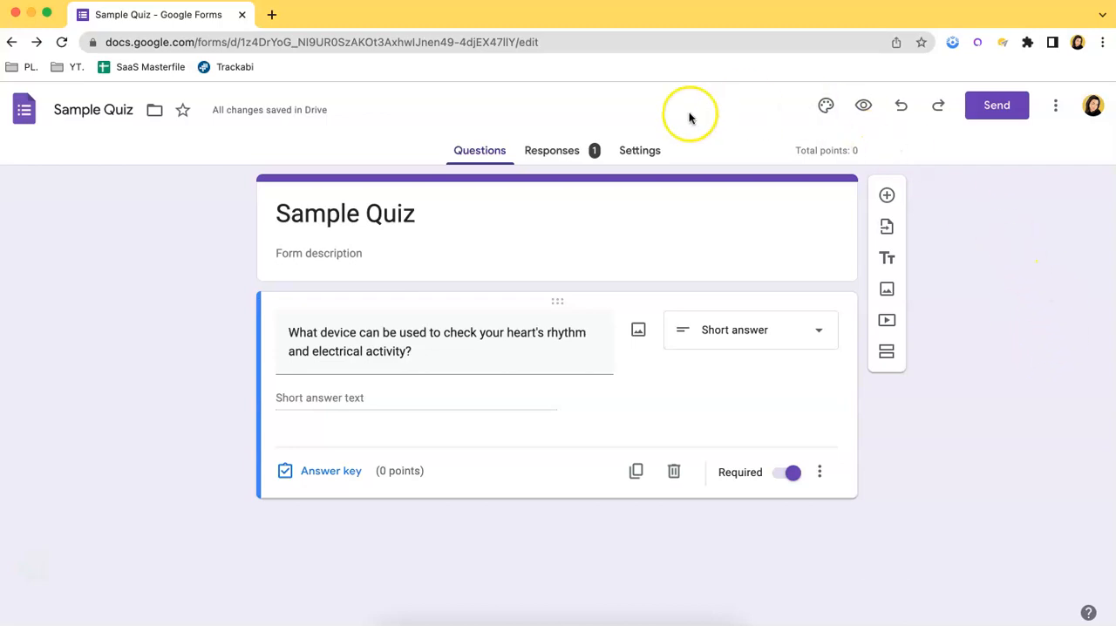
Step: Confirm quiz mode is on in Settings, then return to Questions and reach the heart-rhythm question's answer key
click(638, 150)
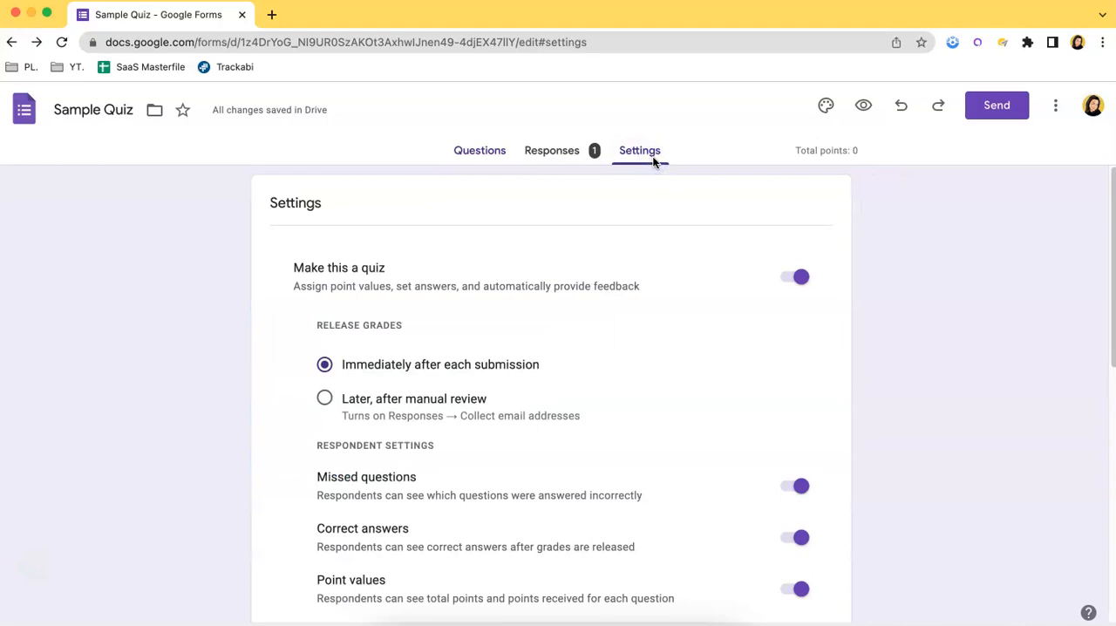
mouse_move(441, 349)
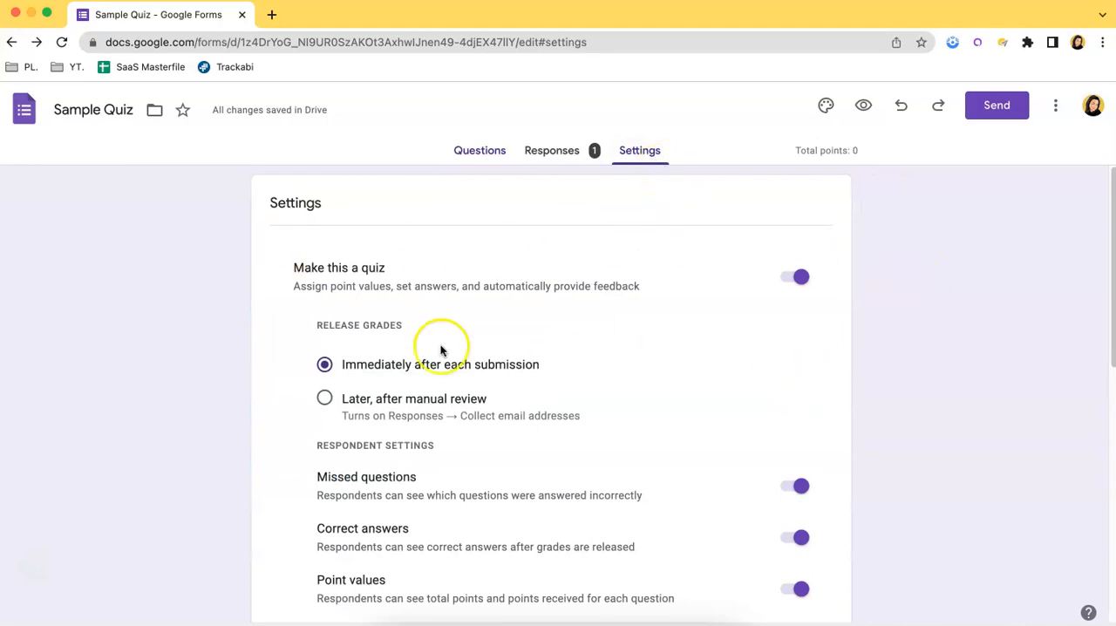
mouse_move(844, 300)
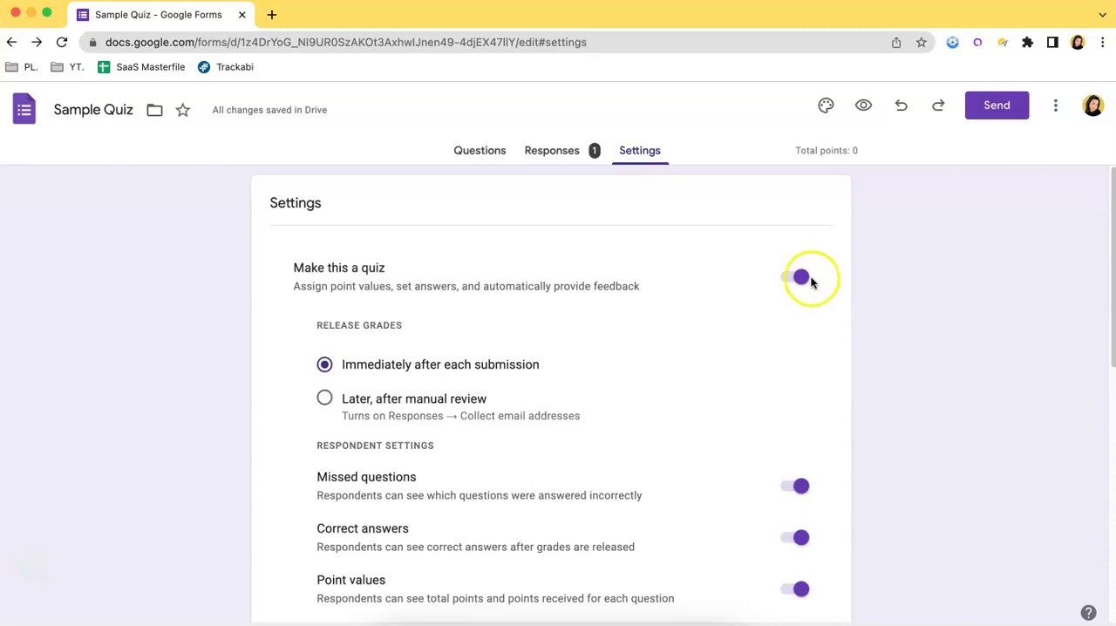
click(801, 277)
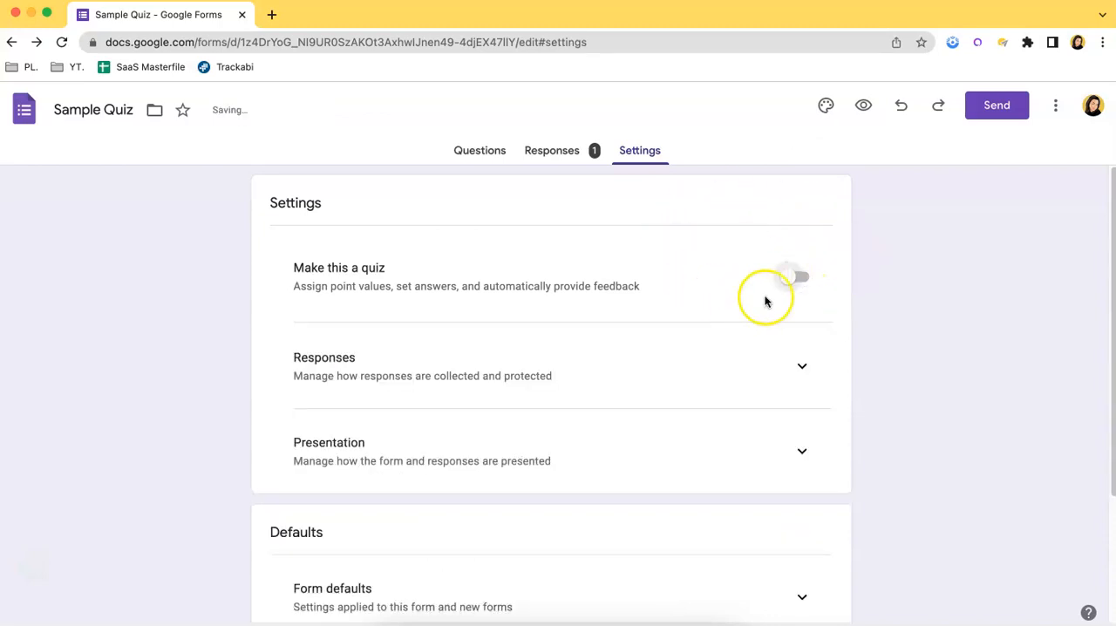
click(795, 275)
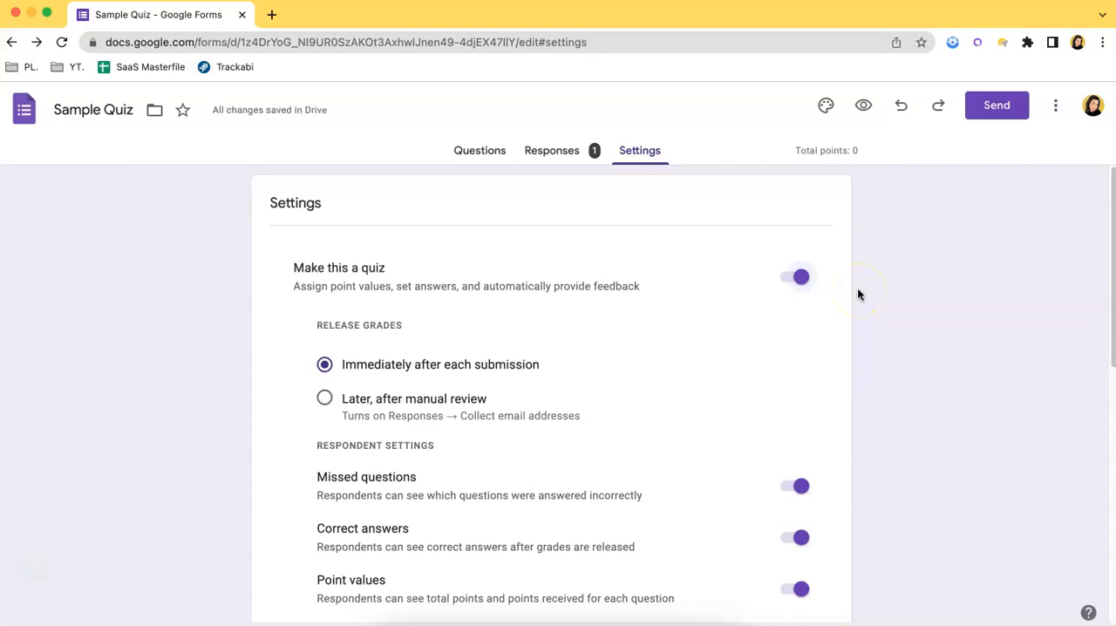
click(479, 150)
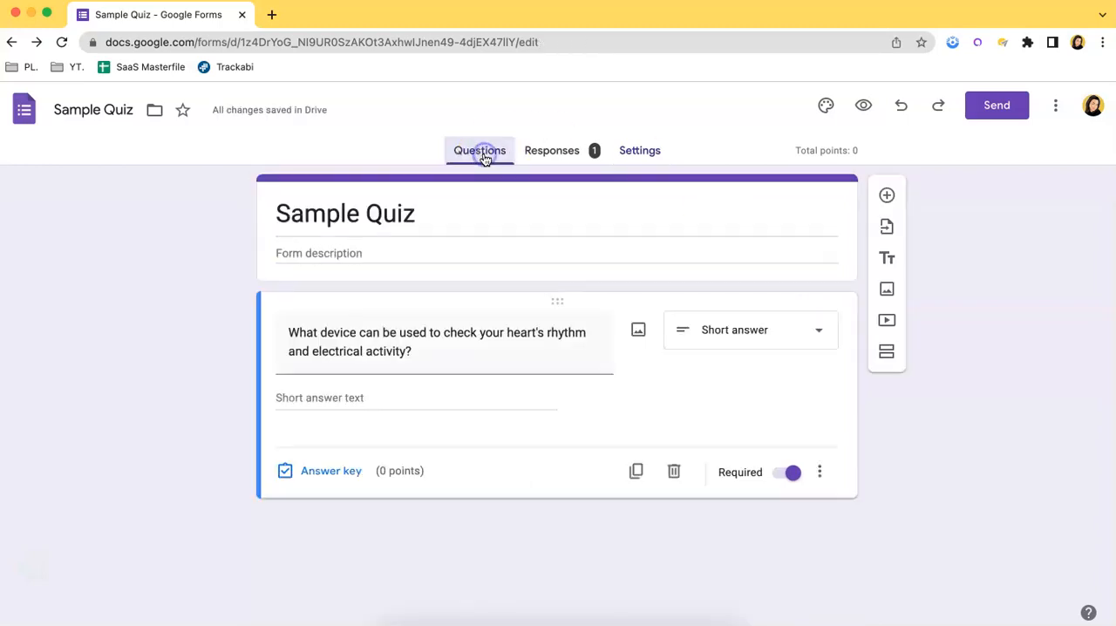
mouse_move(1022, 394)
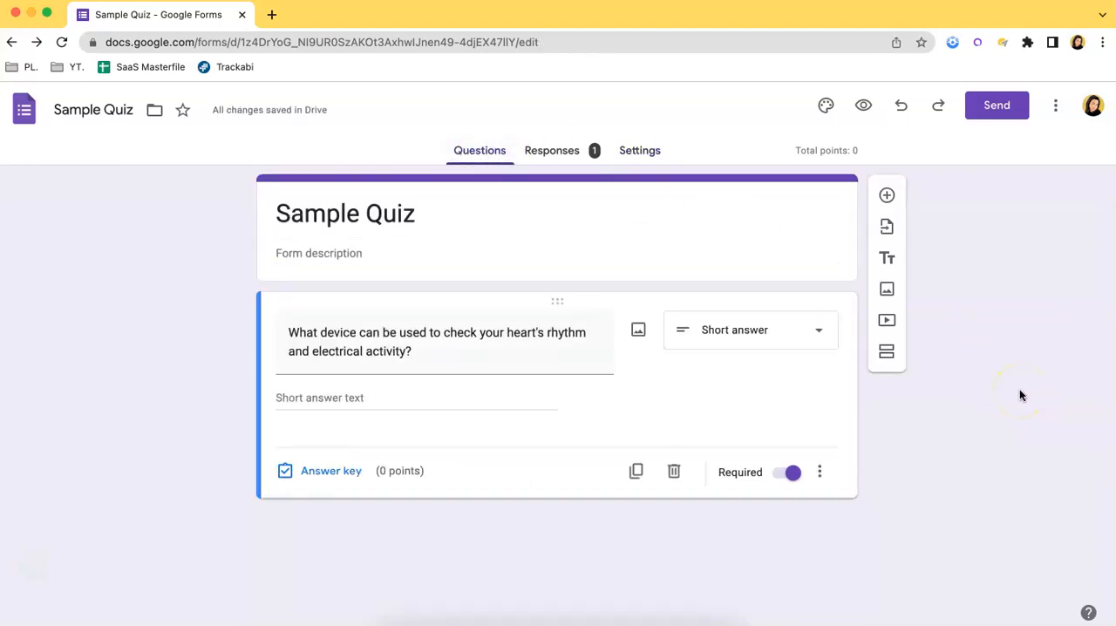
mouse_move(464, 300)
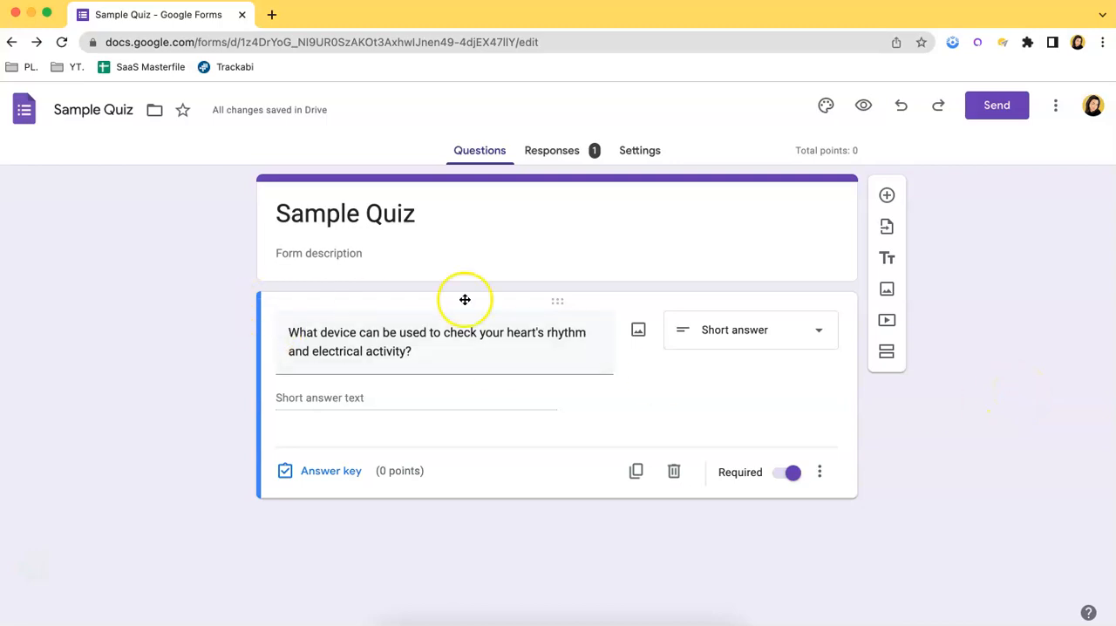
mouse_move(945, 537)
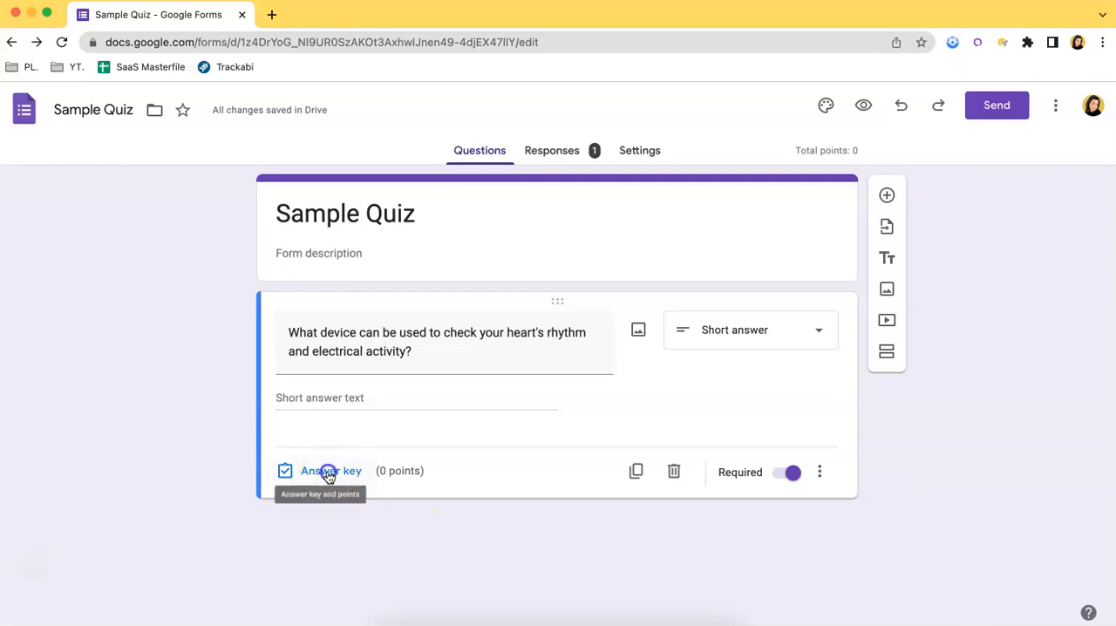
click(331, 470)
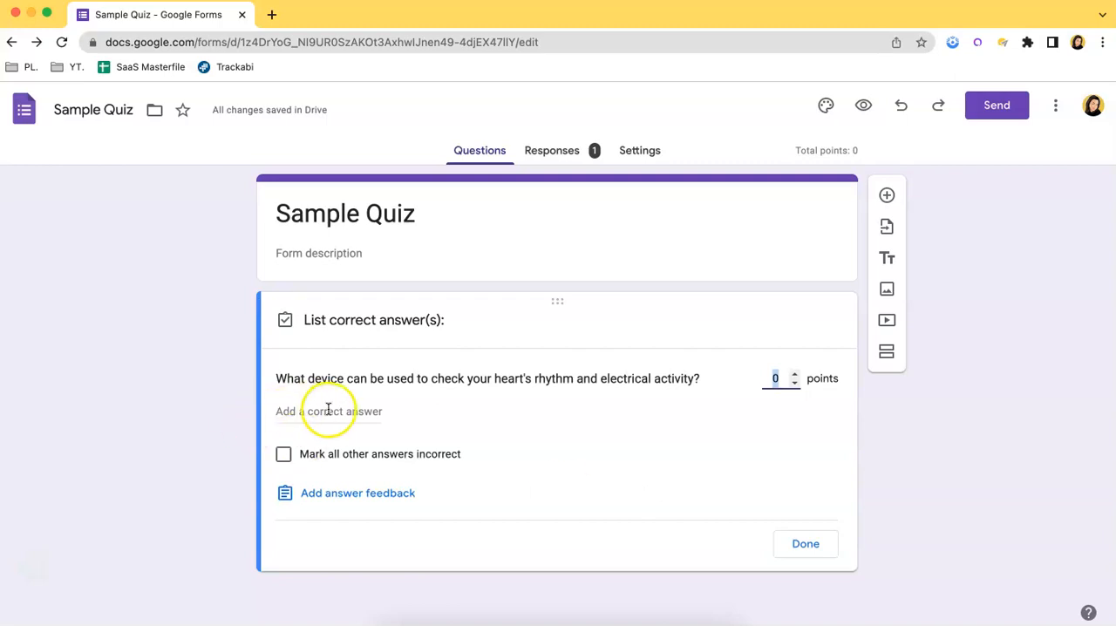
Step: Enter ECG, Electrocardiogram and lowercase electrocardiogram as accepted correct answers
click(328, 411)
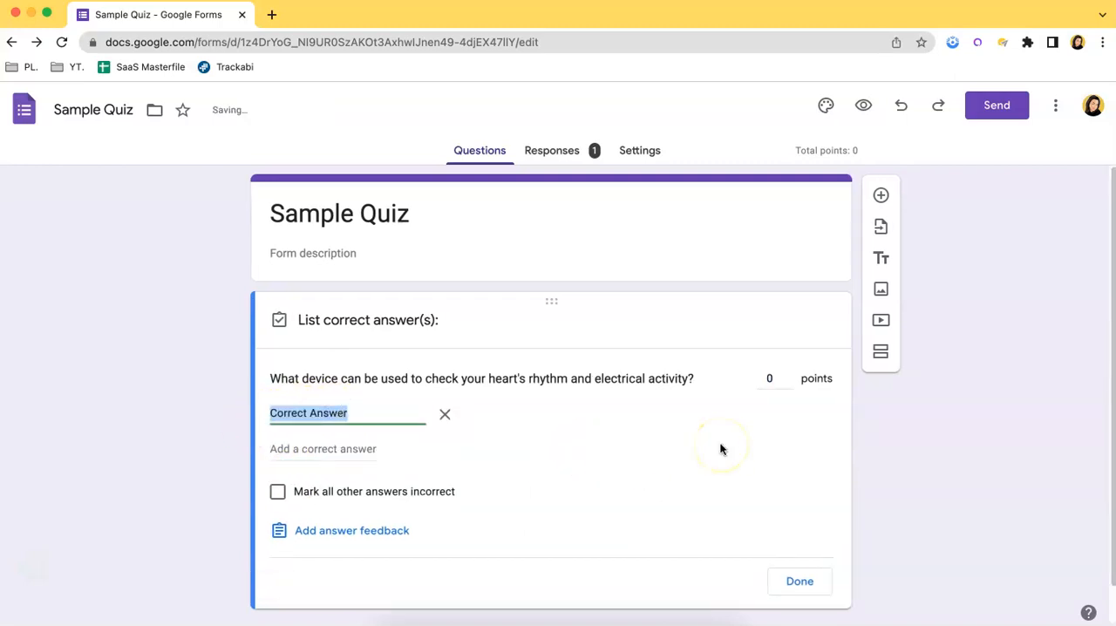
text(ECG)
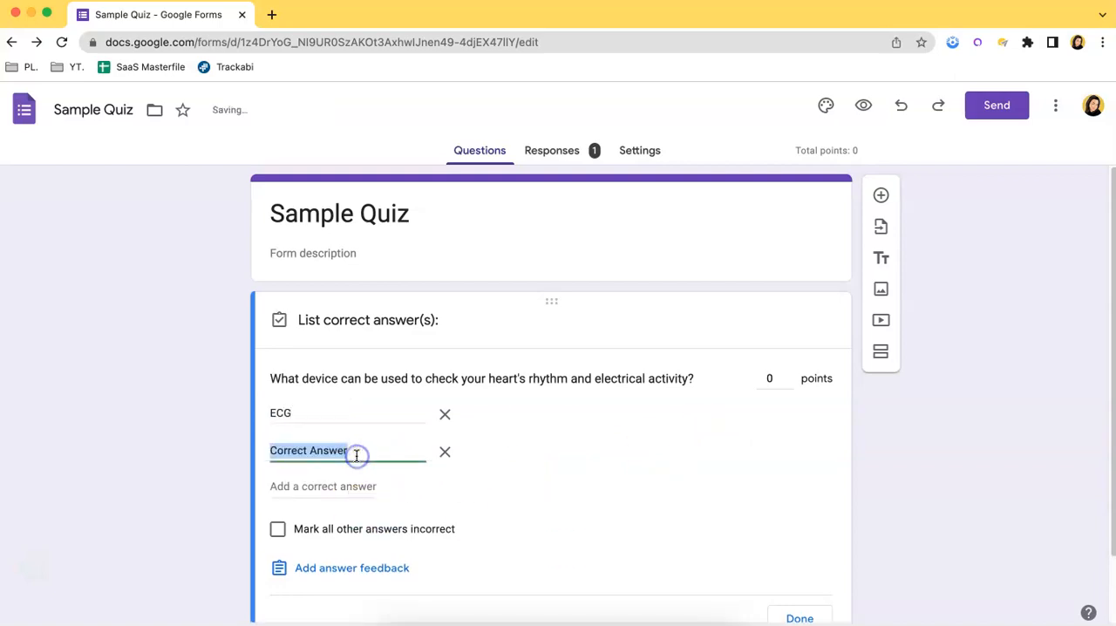
text(Electro)
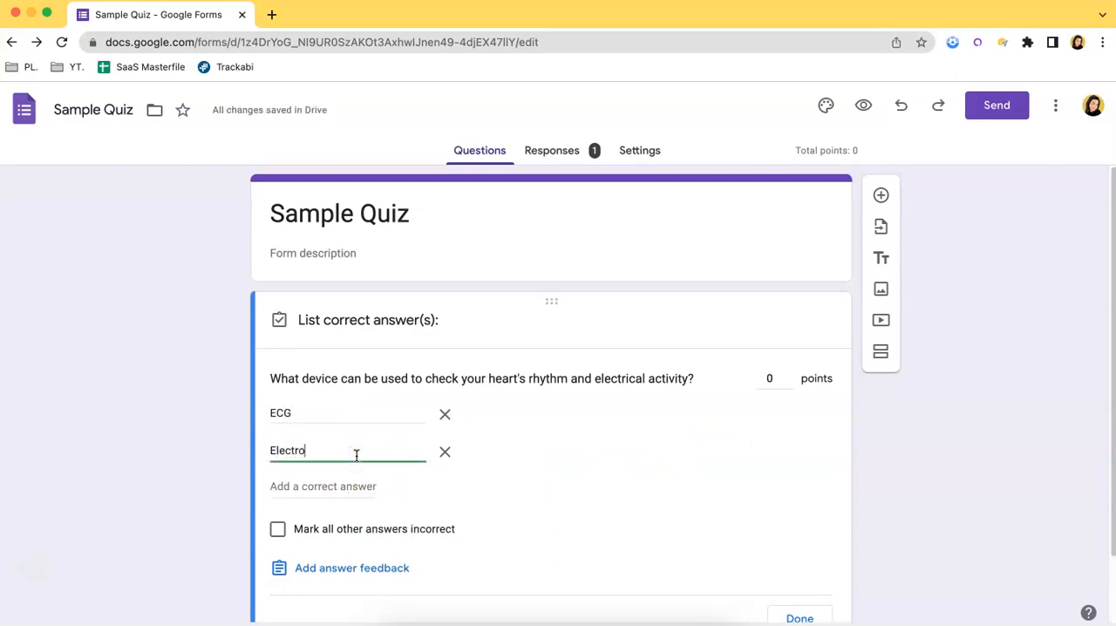
text(cardiogram)
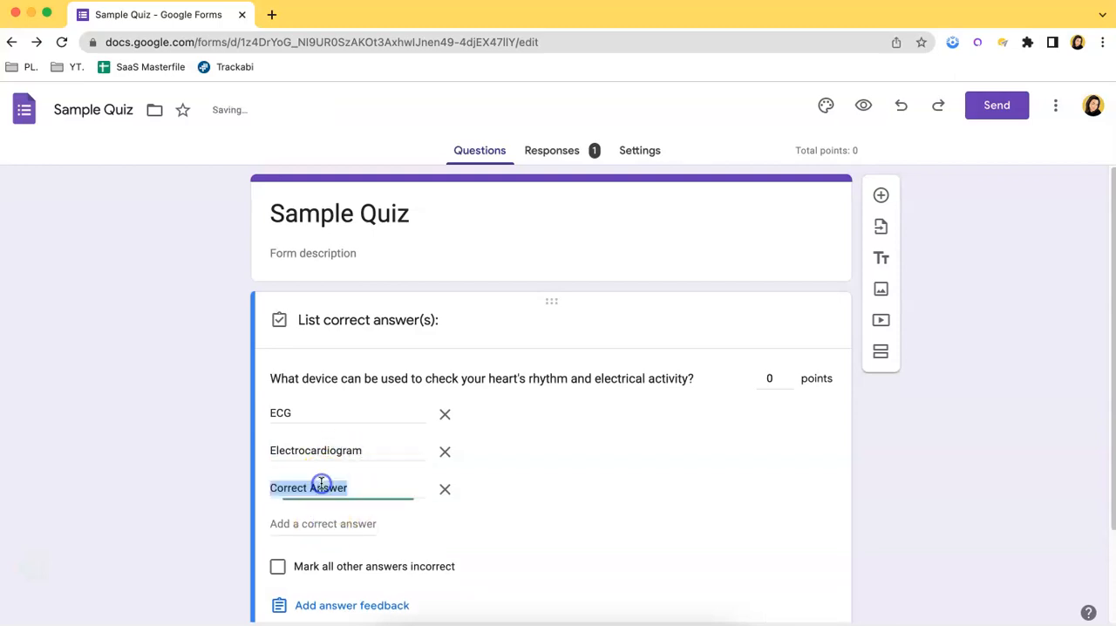
text(electrod)
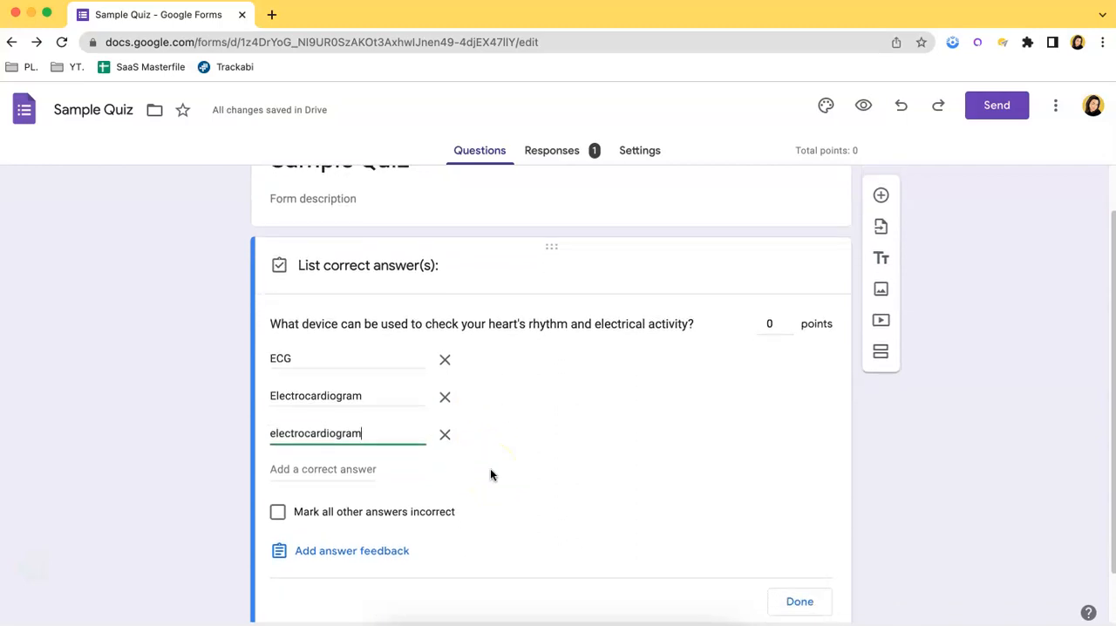
mouse_move(356, 532)
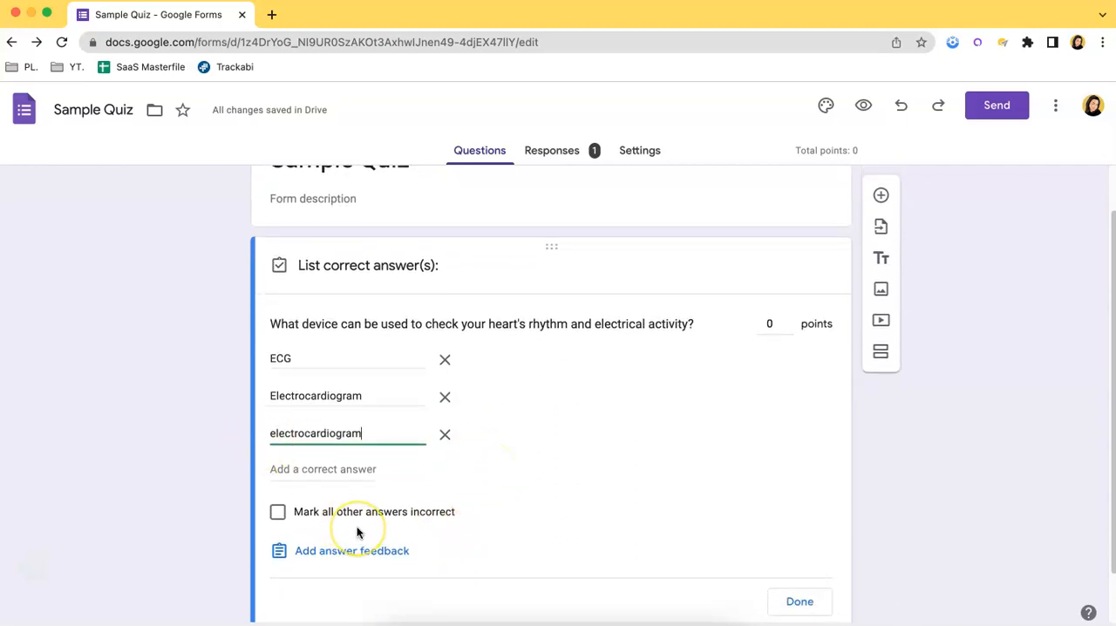
Step: Mark all other answers incorrect, raise the value to 1 point, and finish the answer key
click(277, 513)
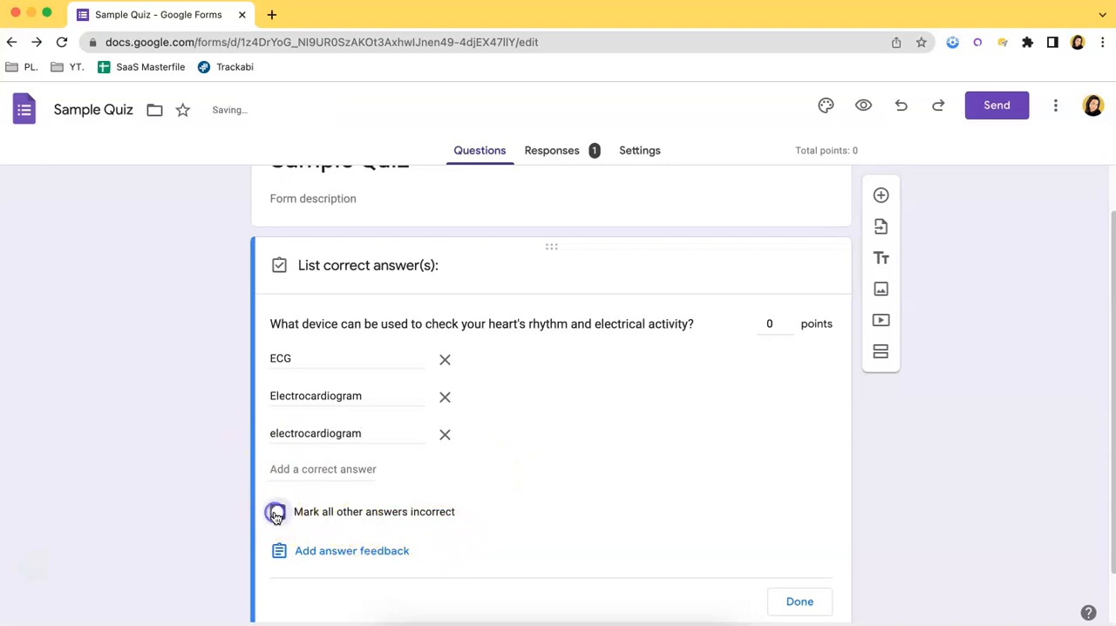
click(277, 512)
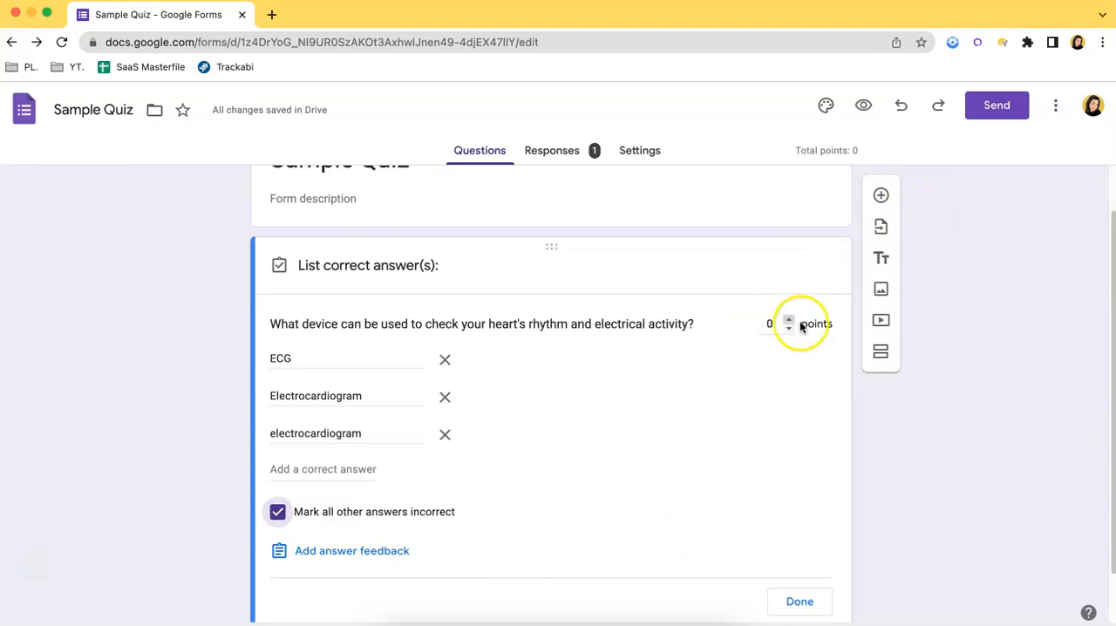
click(788, 319)
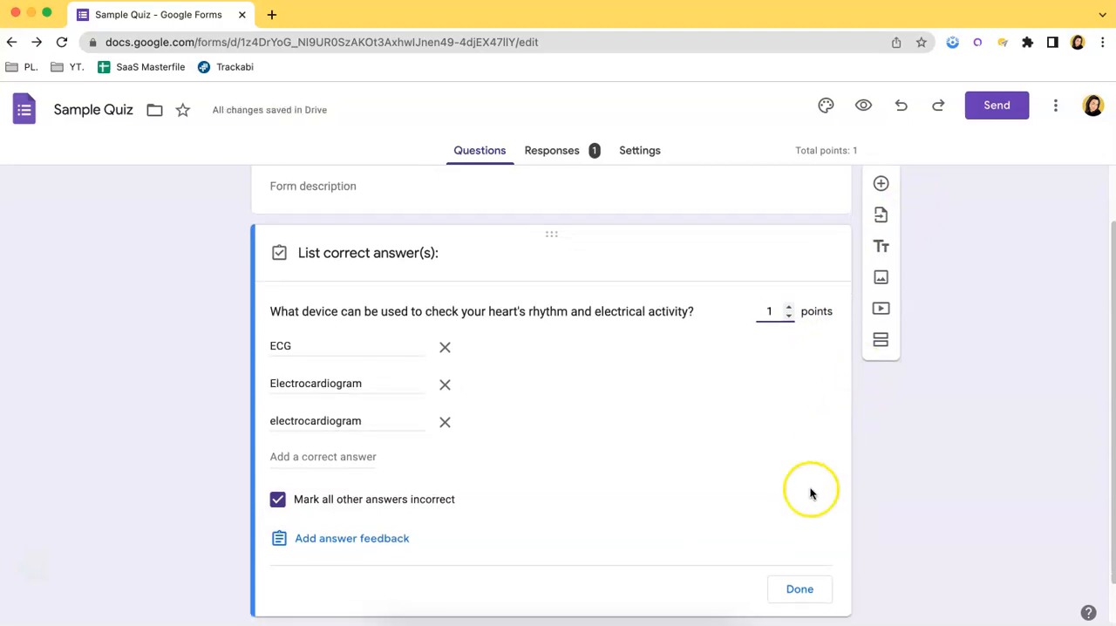
click(798, 590)
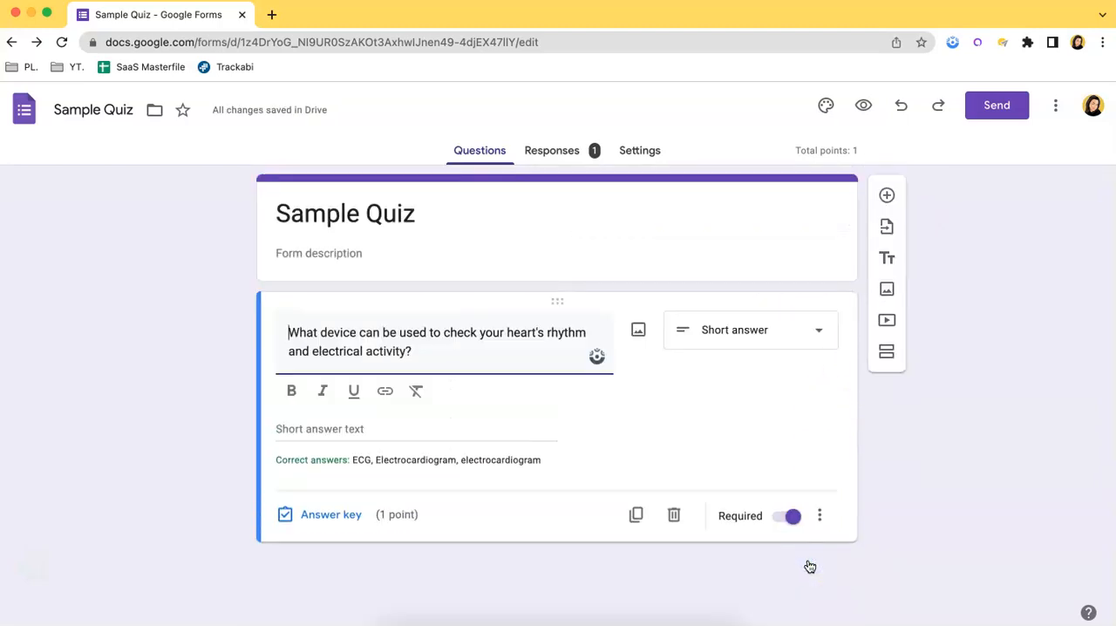
mouse_move(863, 105)
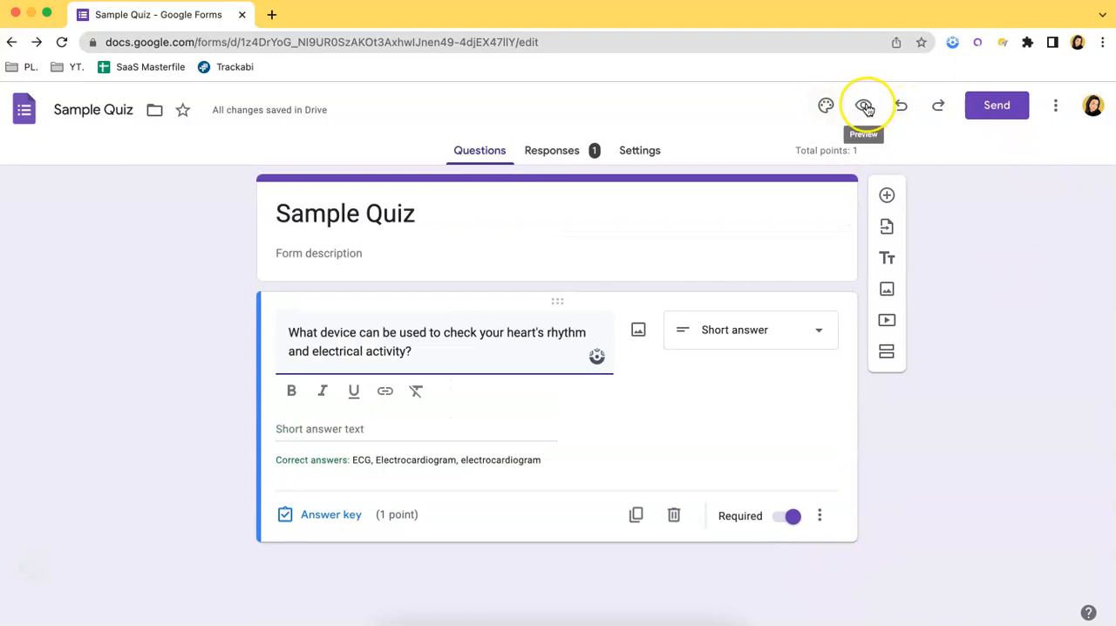
Step: Preview the quiz and submit 'electrocardiography' as the respondent's answer
click(865, 104)
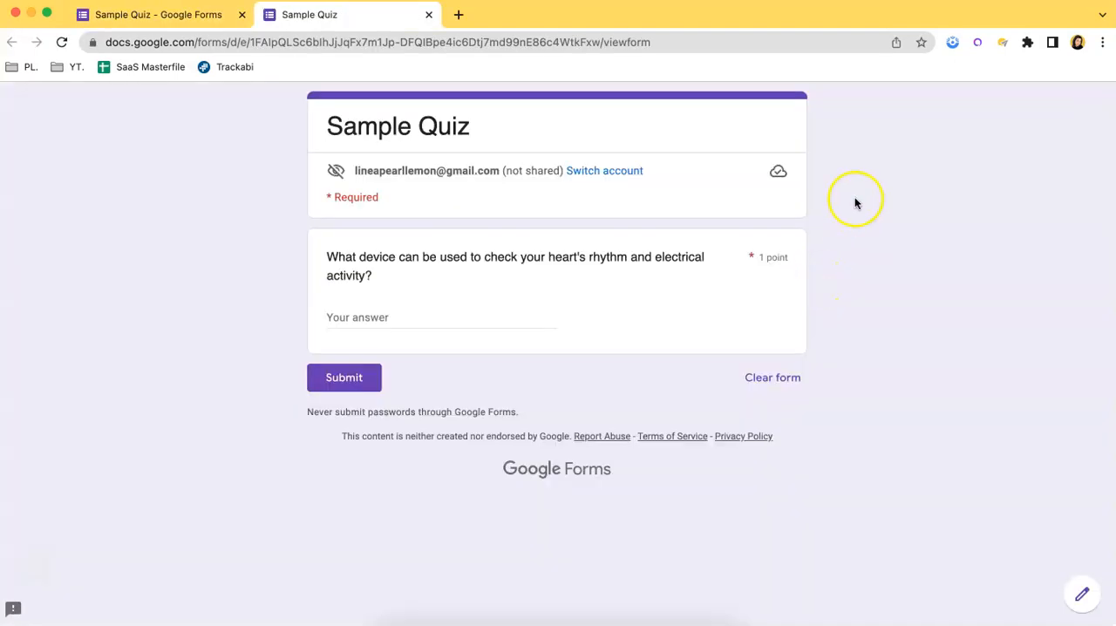
mouse_move(509, 324)
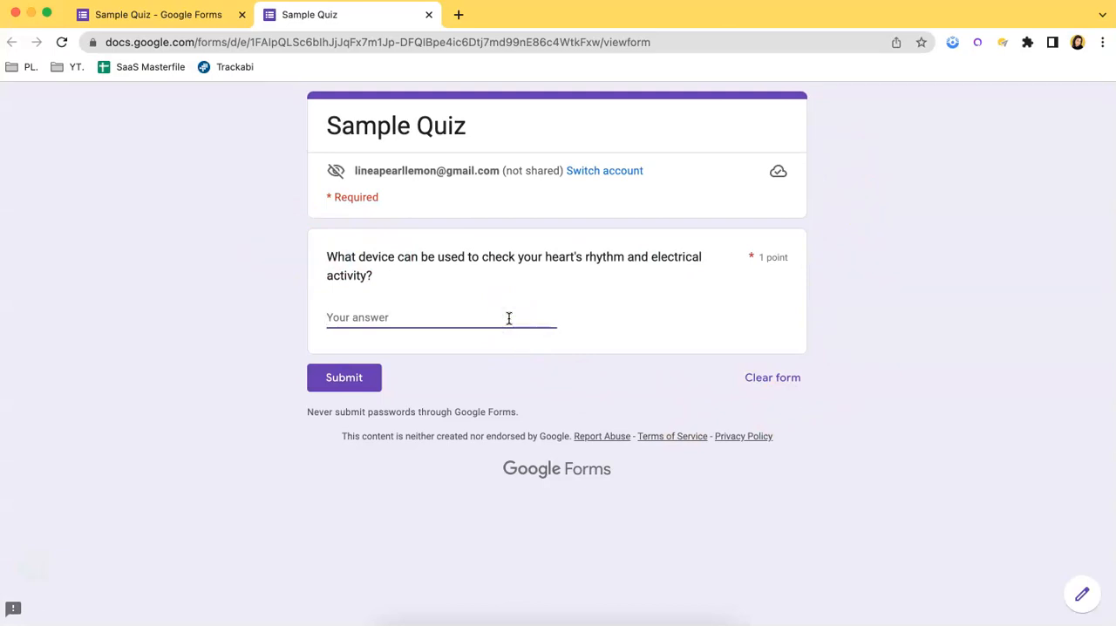
text(electrocar)
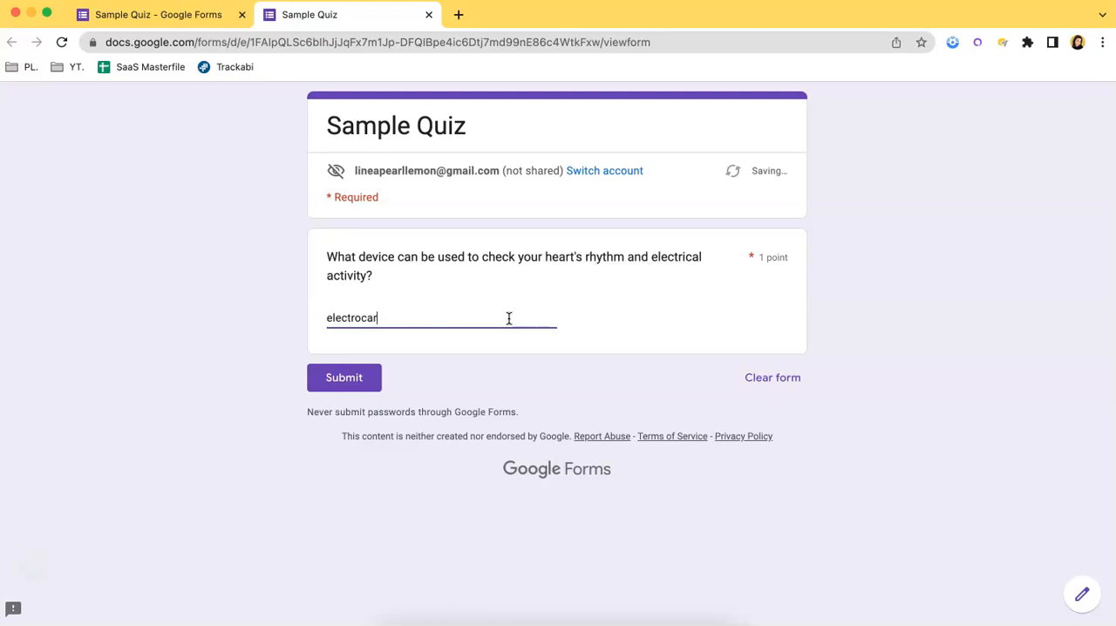
text(diography)
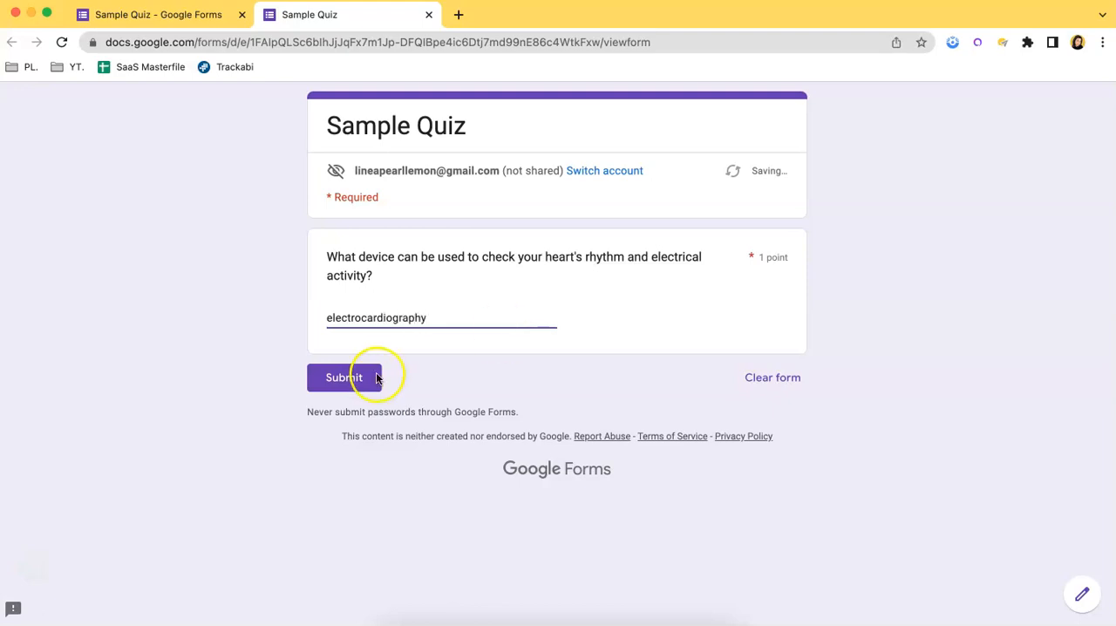
click(344, 377)
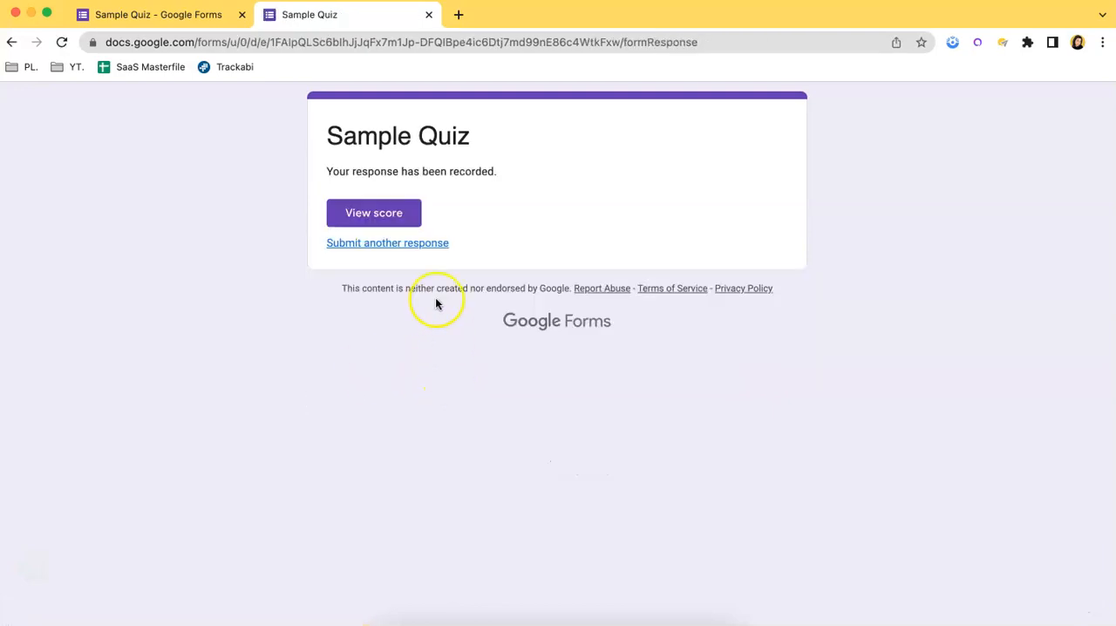
Step: View the score: 0/1 with electrocardiography marked wrong and the three accepted answers shown
click(373, 212)
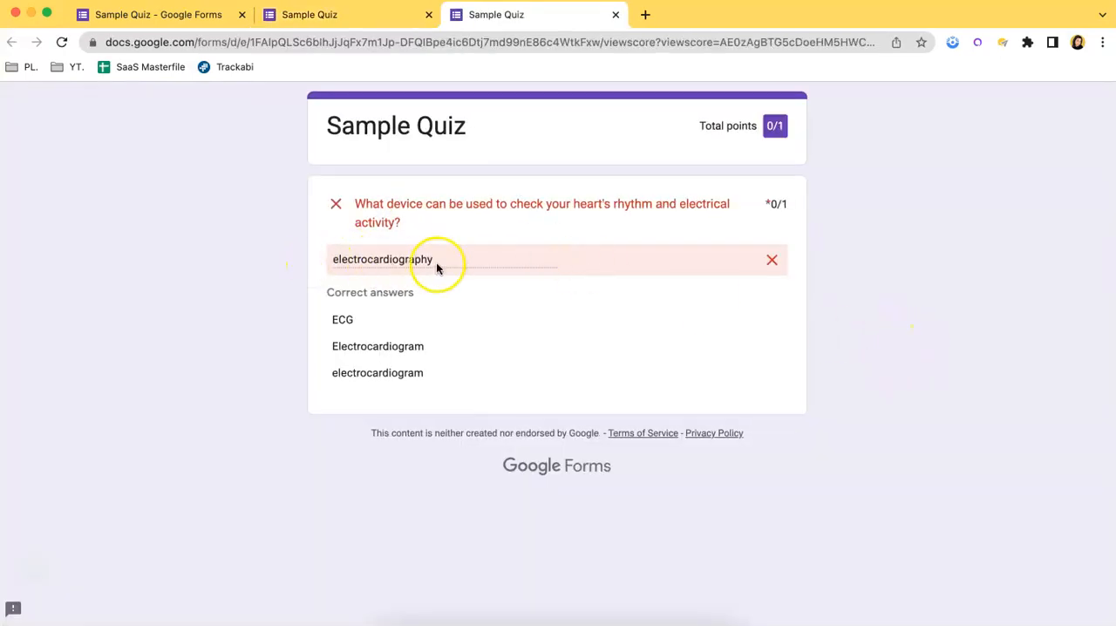
mouse_move(370, 325)
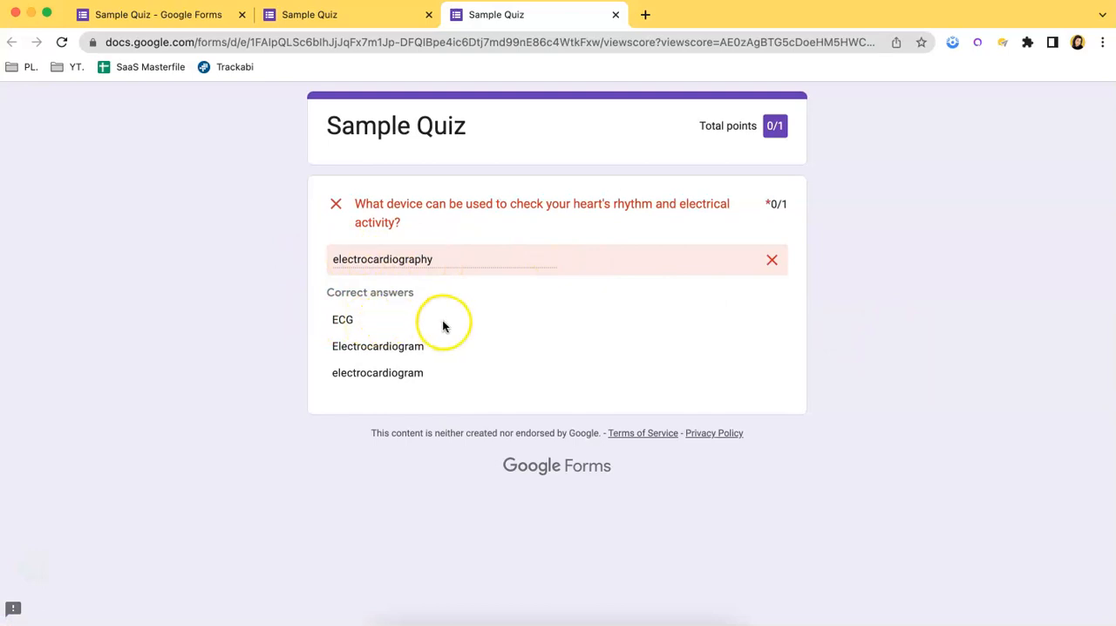
mouse_move(340, 265)
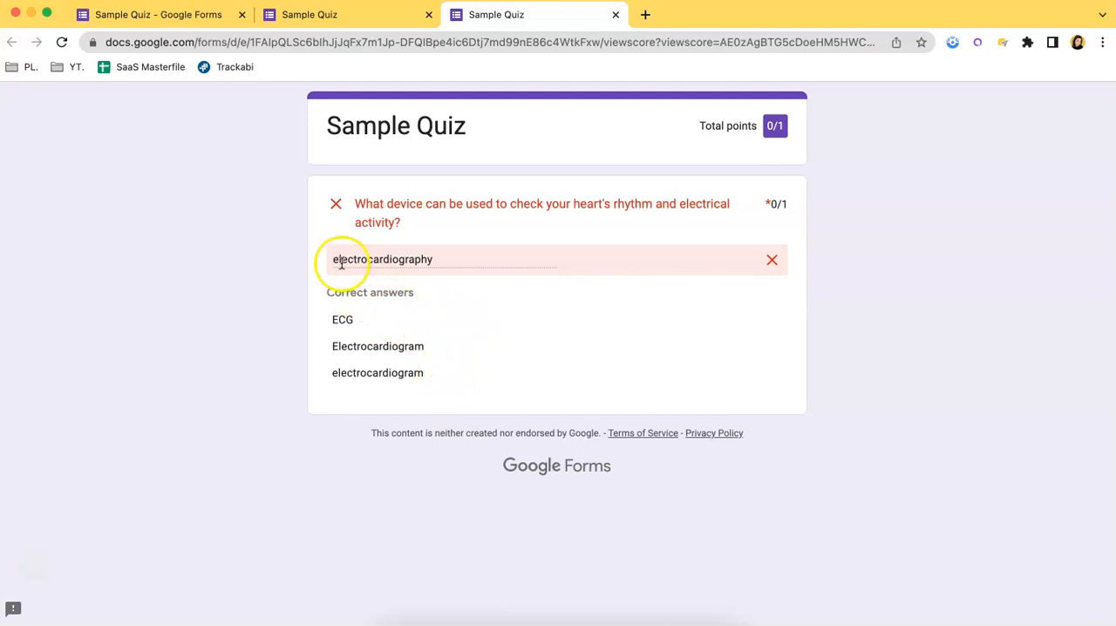
mouse_move(619, 255)
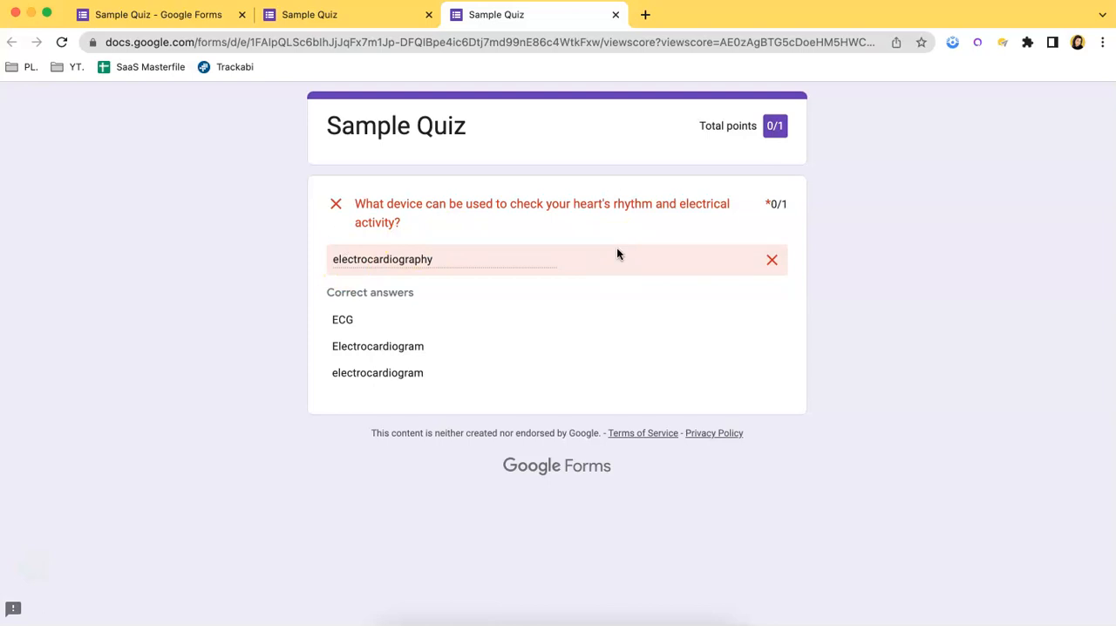
mouse_move(591, 272)
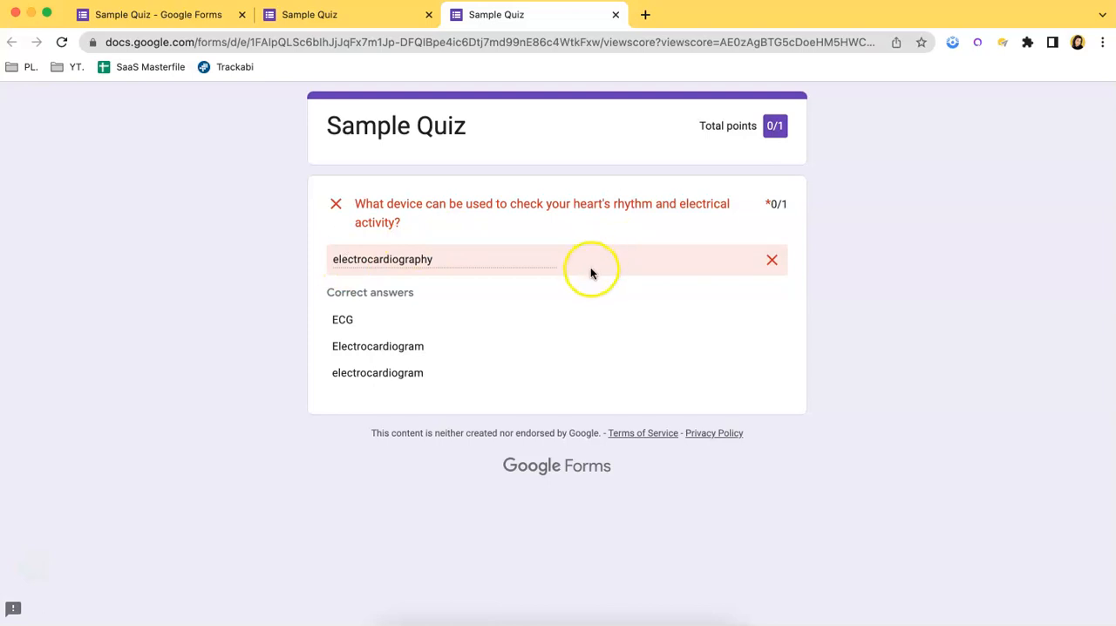